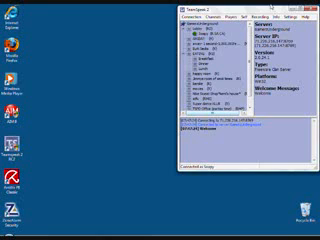
Disconnect TeamSpeak 2 from the current server via Connection > Disconnect.
{"action": "left_click", "coordinate": [305, 7]}
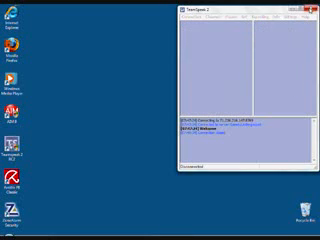
Close the disconnected TeamSpeak 2 window.
{"action": "left_click", "coordinate": [312, 9]}
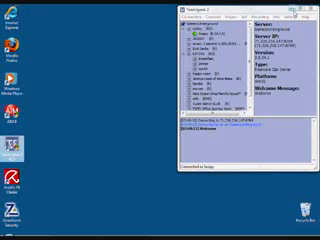
{"action": "left_click", "coordinate": [306, 11]}
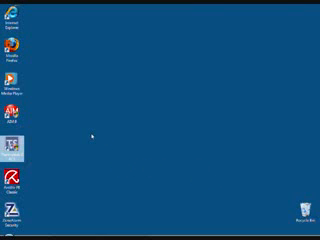
{"action": "mouse_move", "coordinate": [89, 157]}
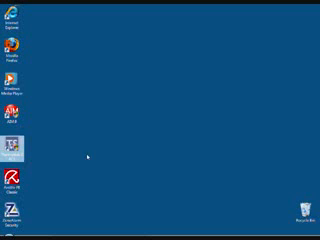
{"action": "mouse_move", "coordinate": [88, 157]}
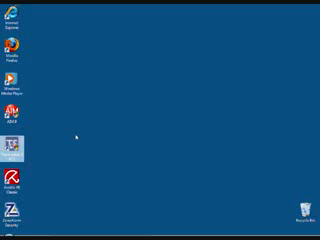